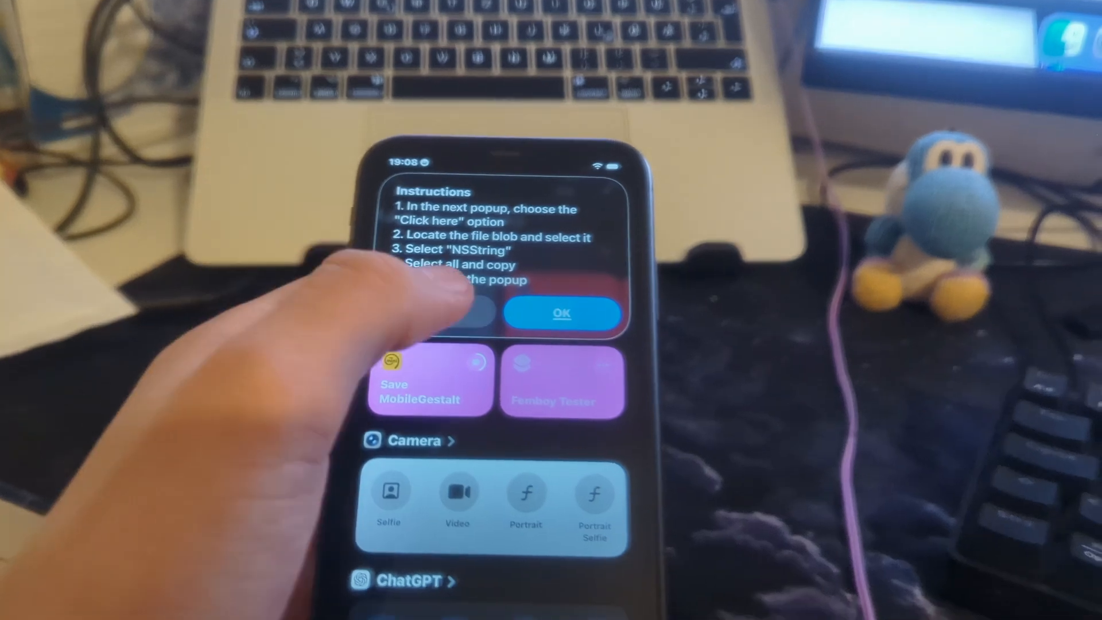
- Dismiss the Save MobileGestalt instructions and view the file blob as plain text
click(563, 313)
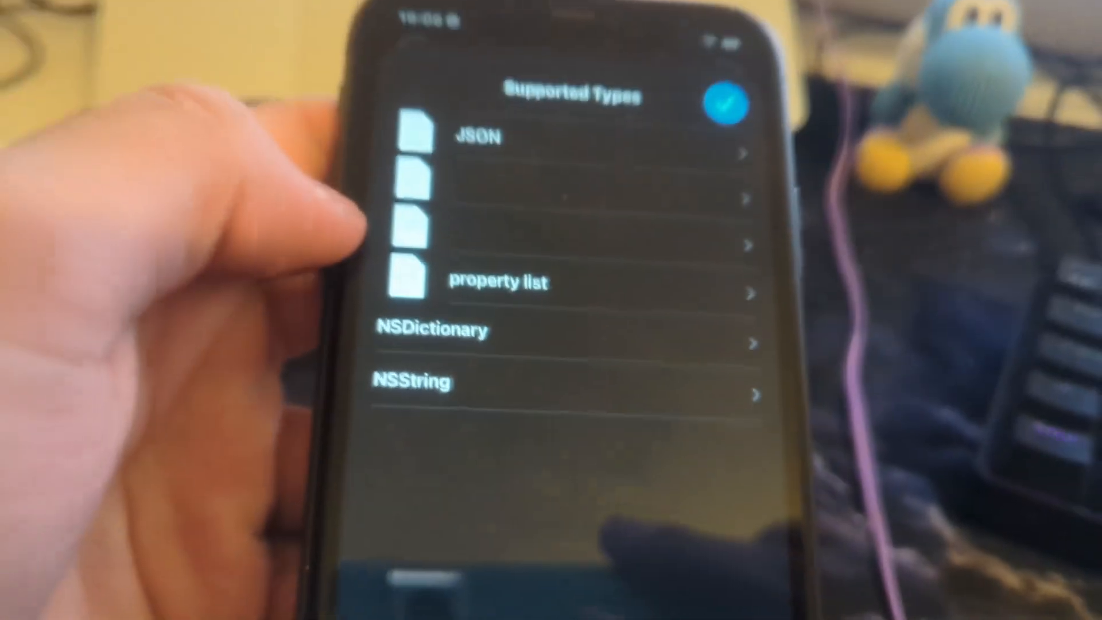
click(413, 382)
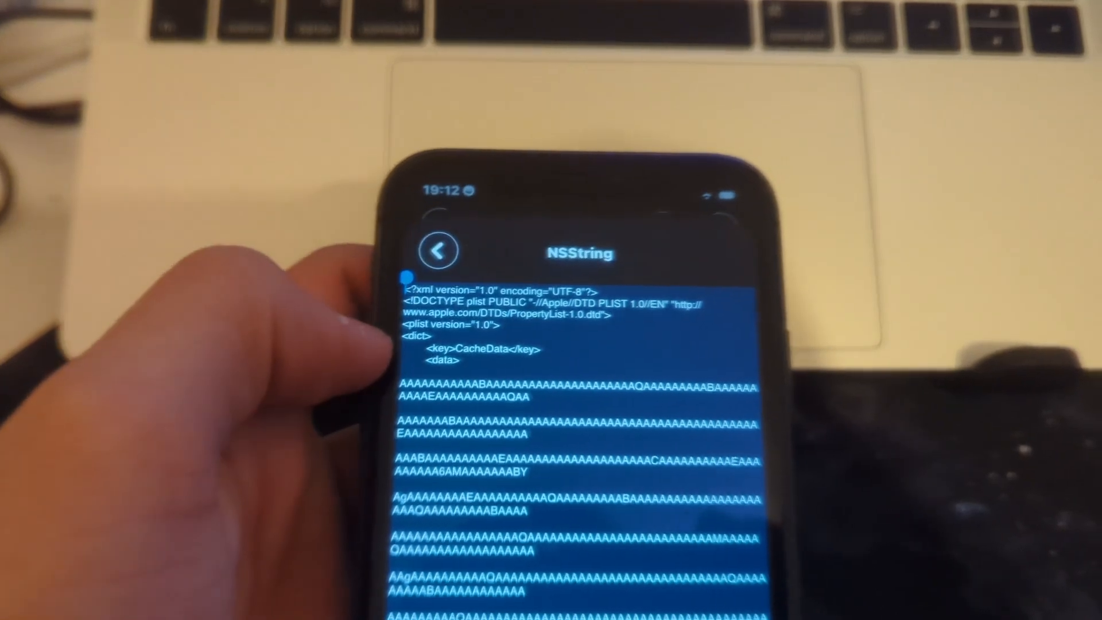
- Select all of the MobileGestalt plist text under NSString and copy it
click(437, 251)
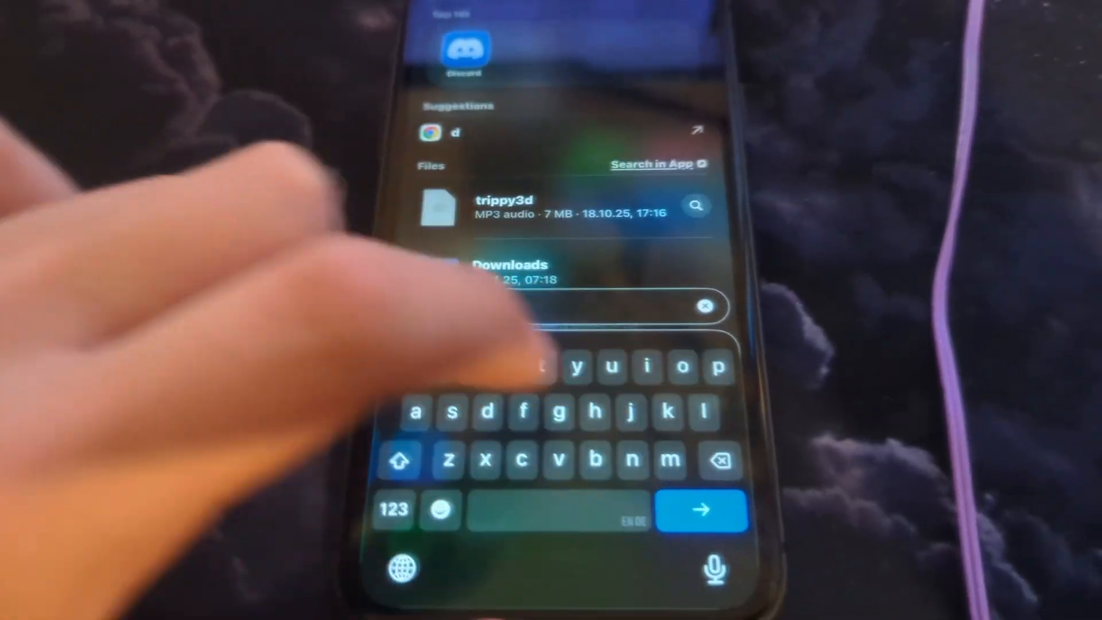
- Open property list.plist from search results and AirDrop it to the Mac
click(507, 271)
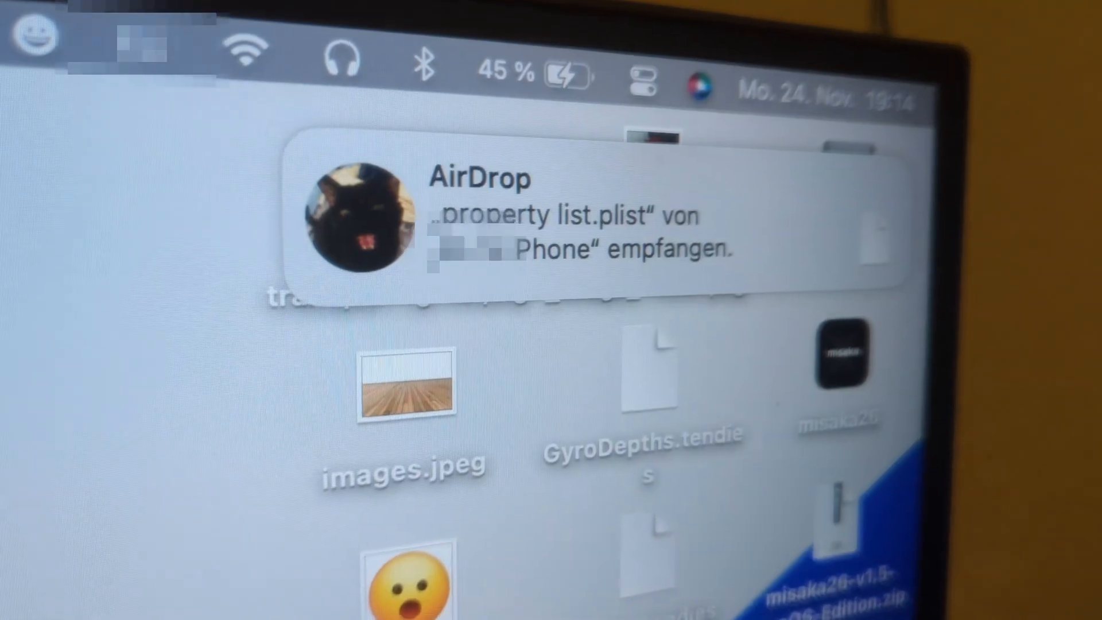
right_click(490, 269)
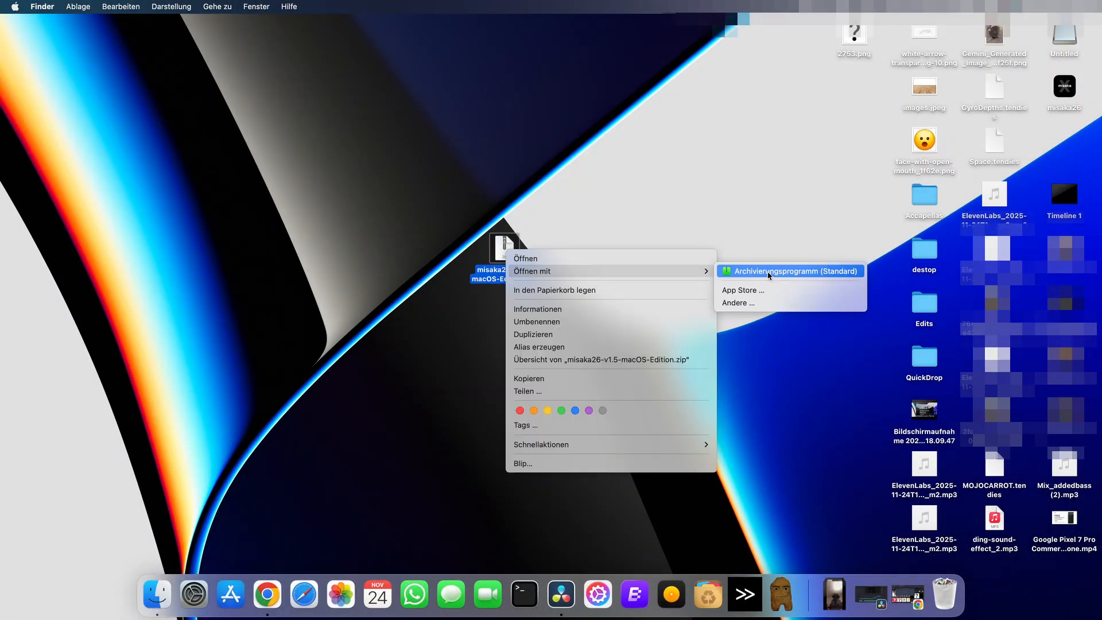
- Extract the misaka26 zip with Archive Utility and open the misaka26 2 app anyway
click(792, 272)
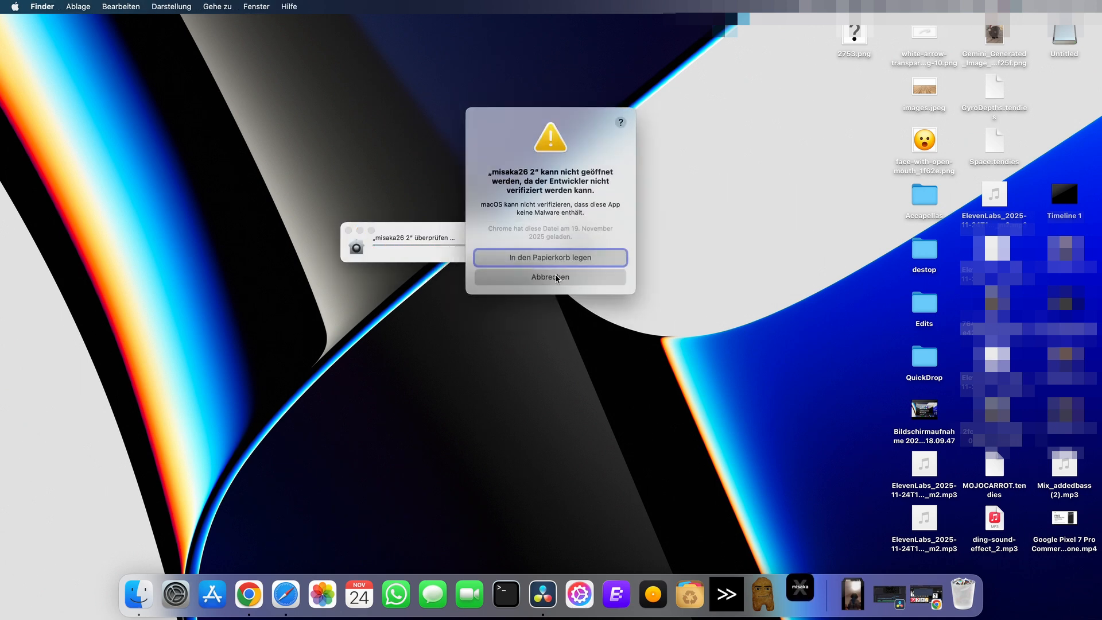
right_click(574, 247)
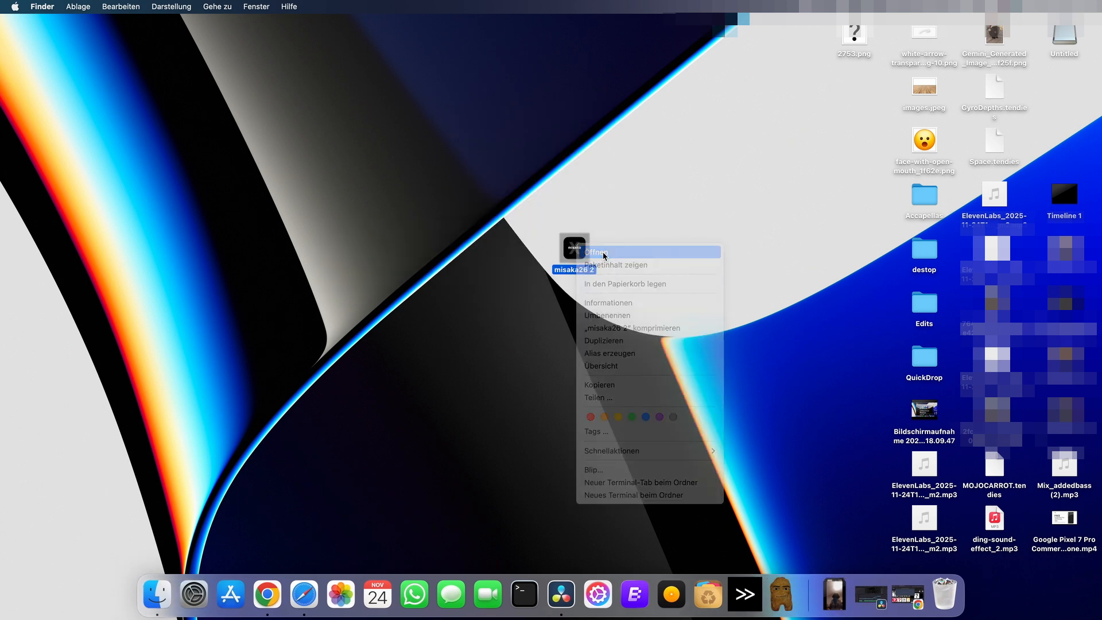
click(596, 253)
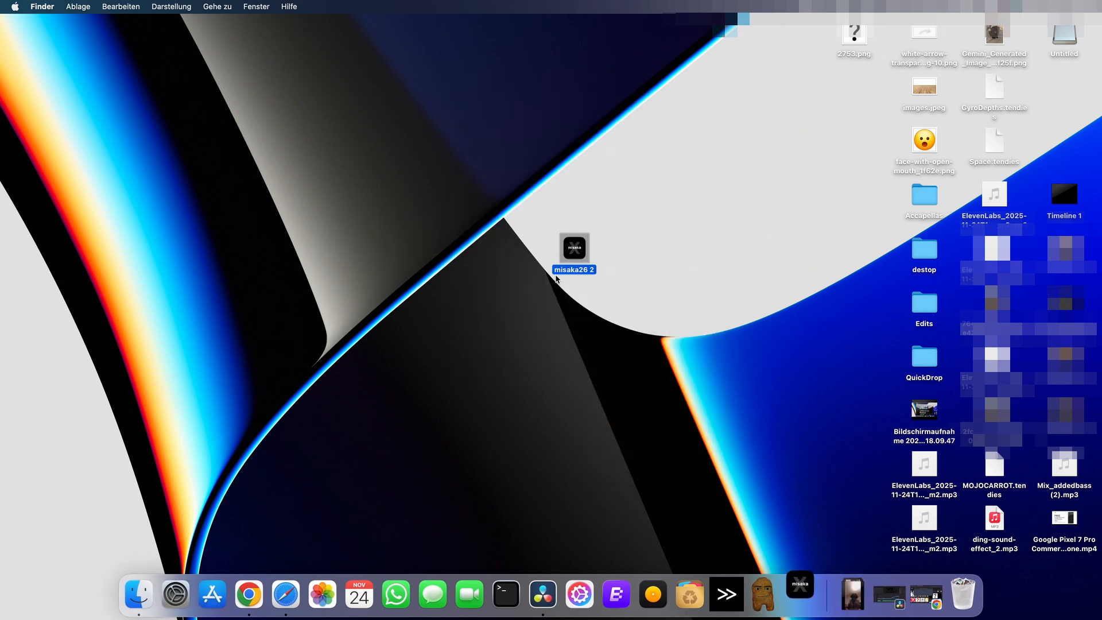
- Launch misaka26-2 and confirm Öffnen past the unverified-developer warning
double_click(574, 250)
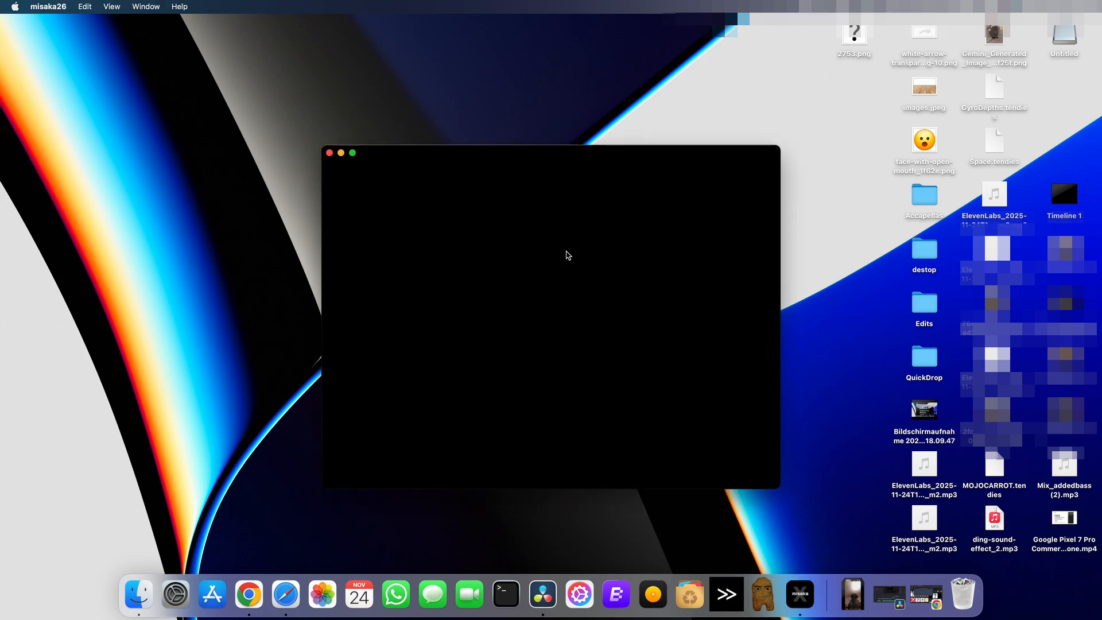
right_click(570, 253)
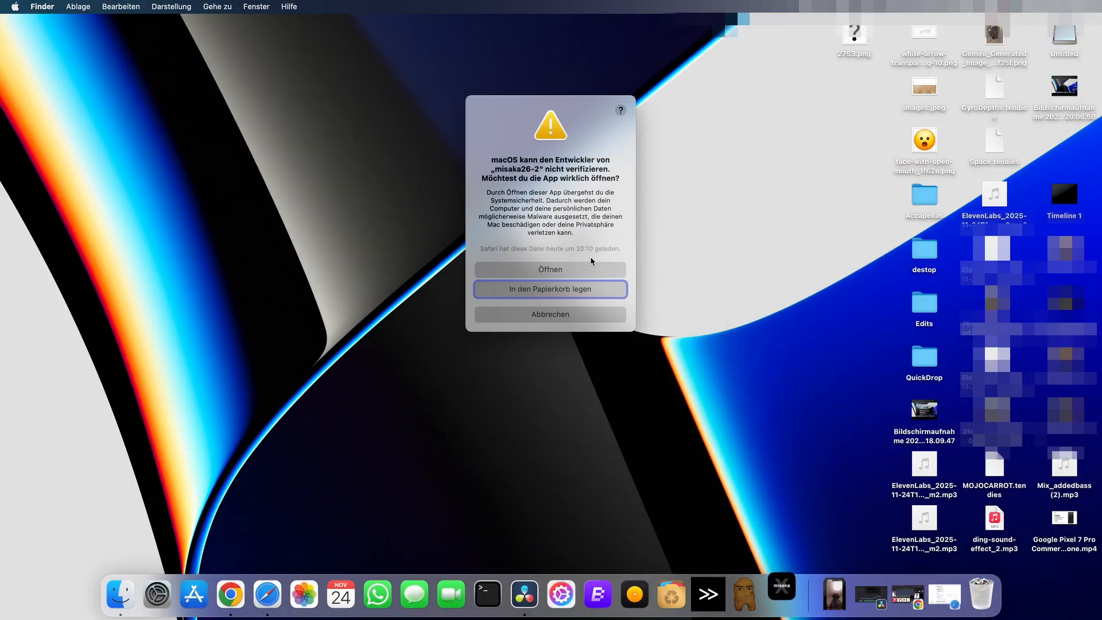
click(550, 314)
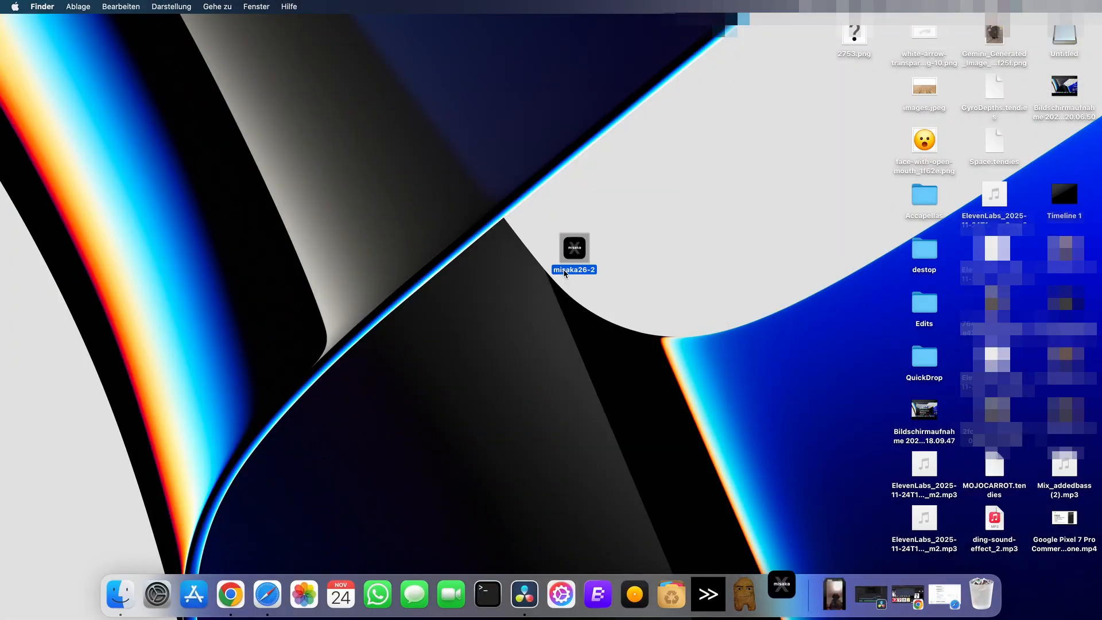
- Launch misaka26, tick the own-risk checkbox and click I Agree
double_click(573, 248)
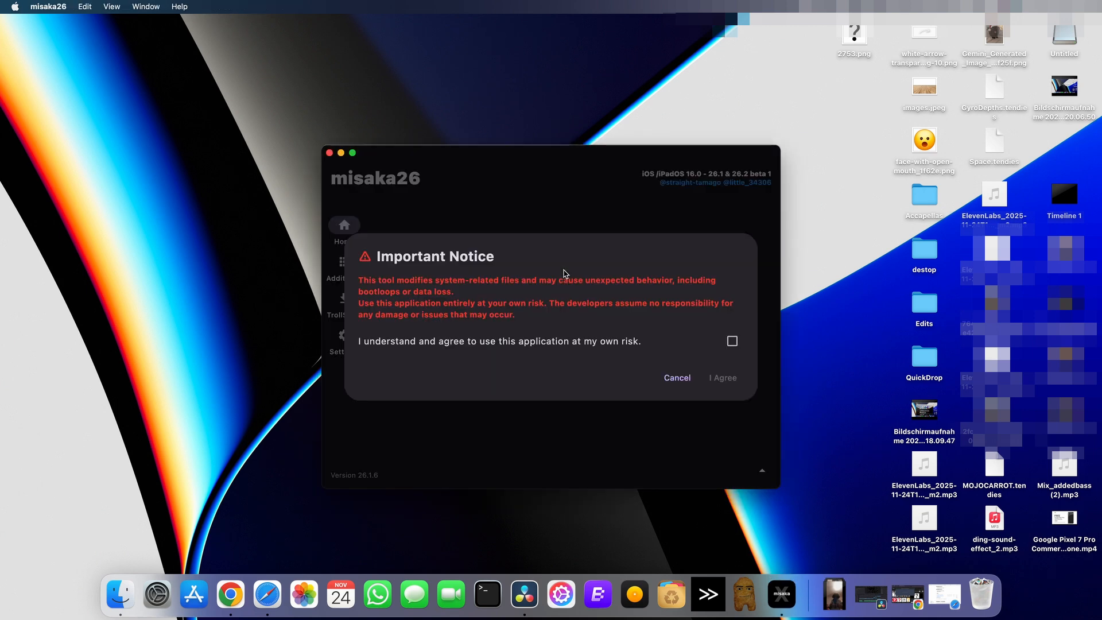
click(732, 341)
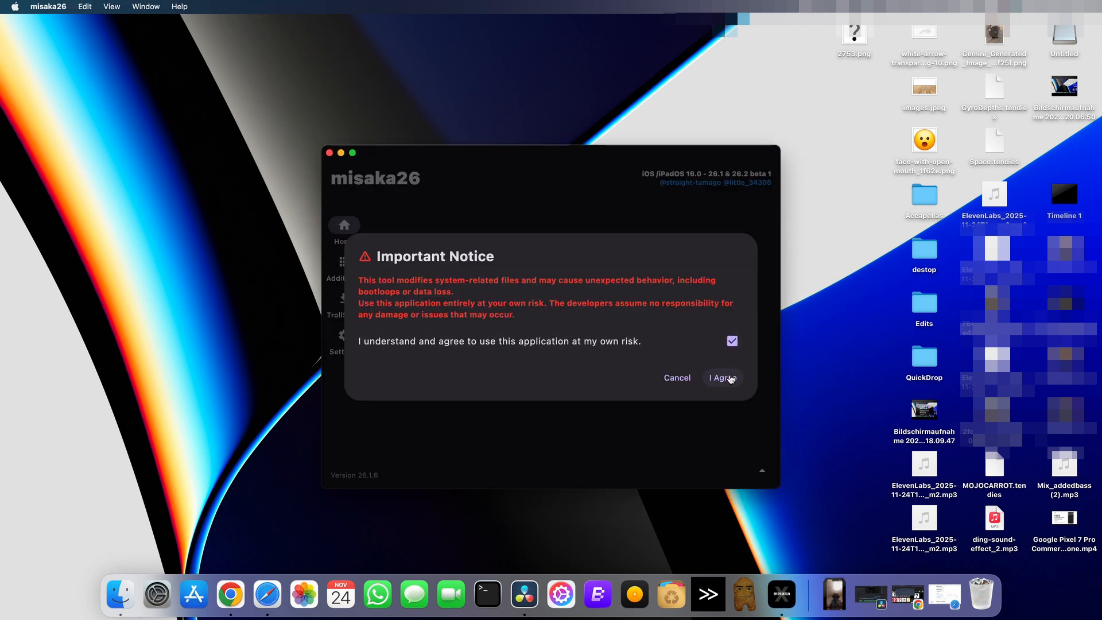
click(722, 377)
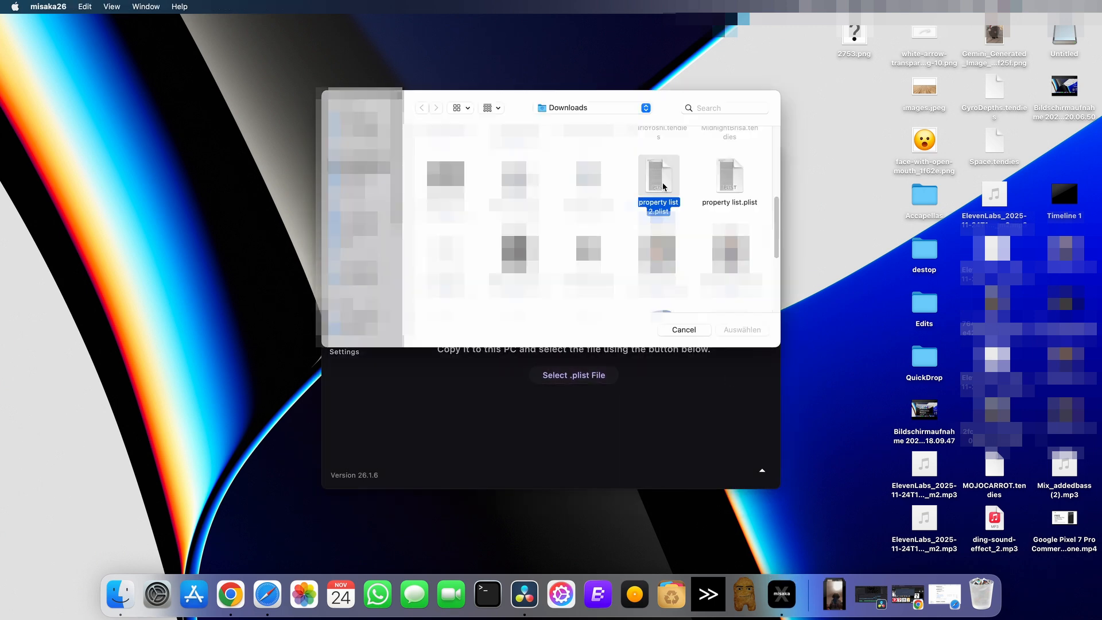